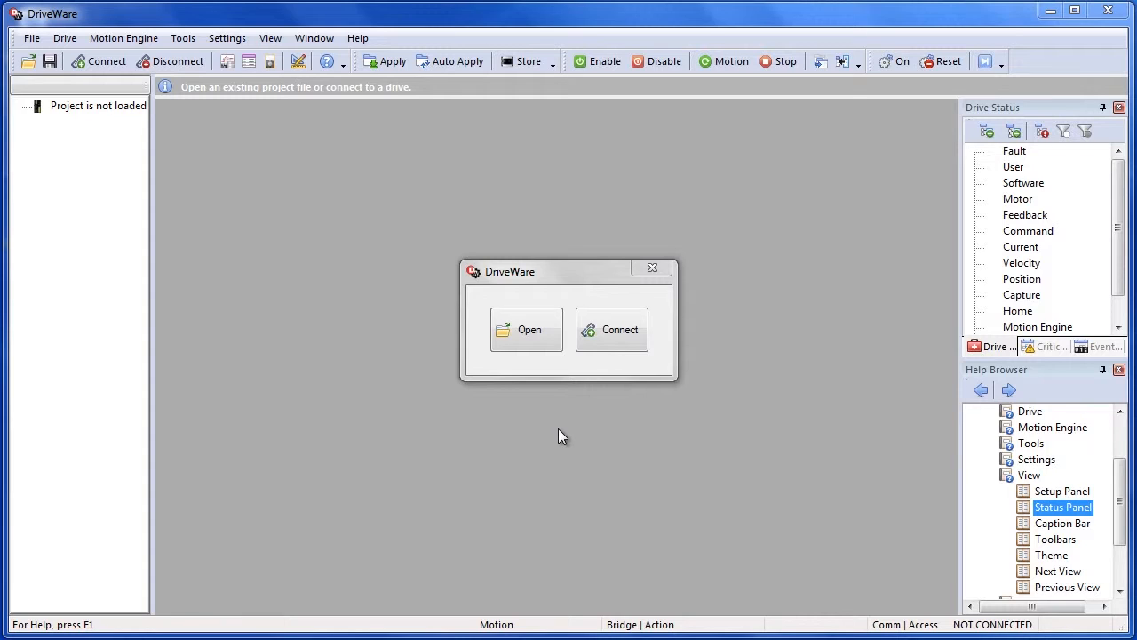
pyautogui.moveTo(568, 431)
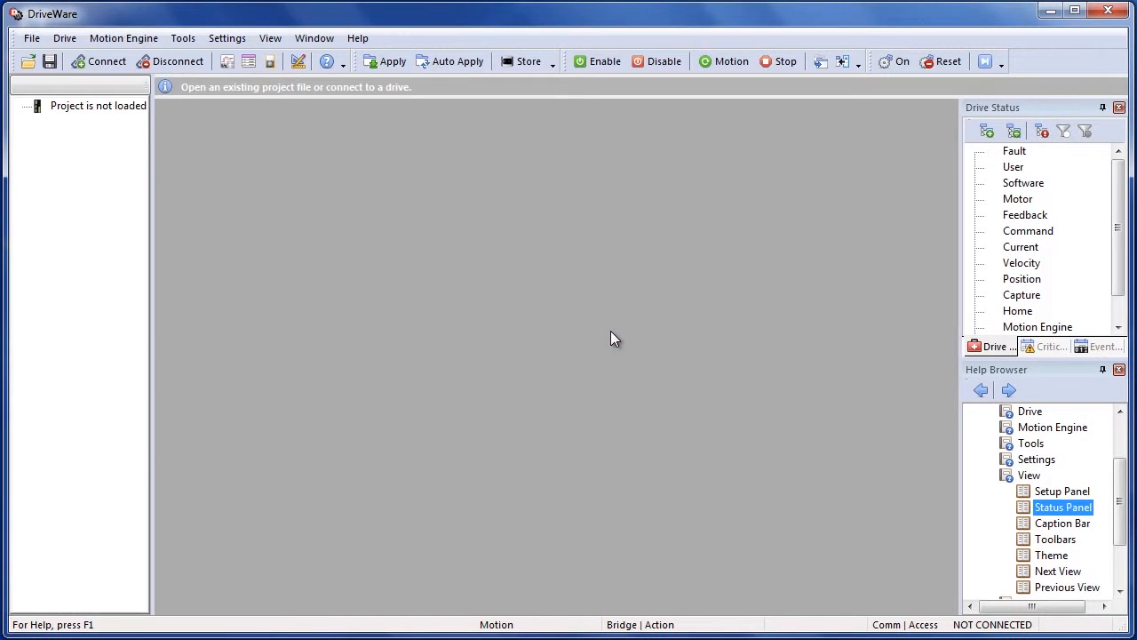
# Step: Connect to drive 61675-1020 over USB so the setup tree loads
pyautogui.click(107, 62)
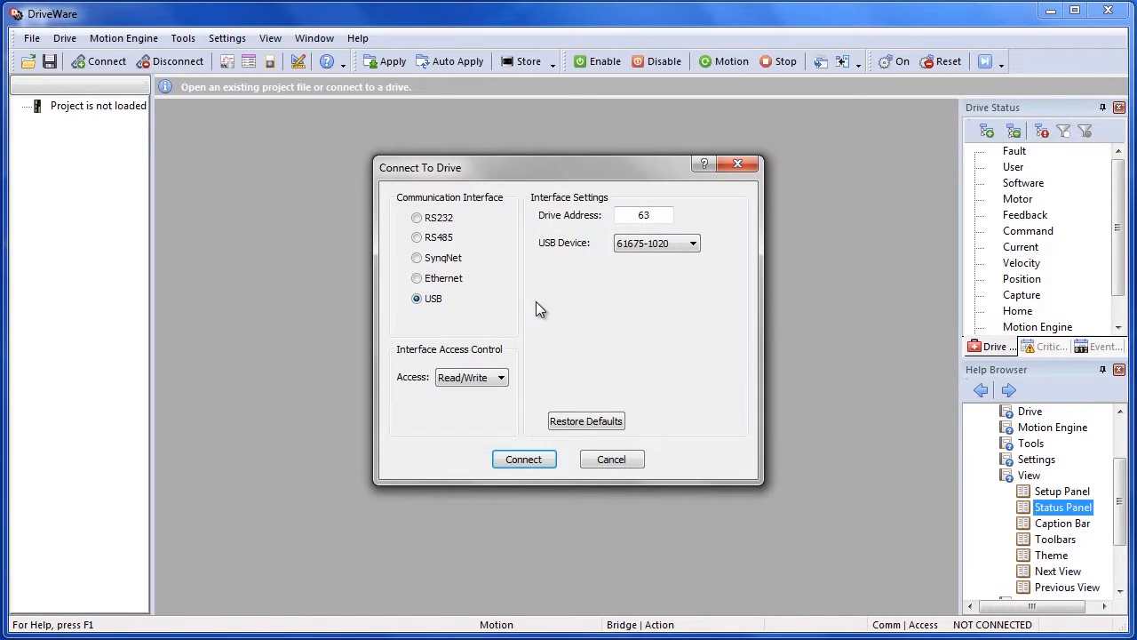
pyautogui.moveTo(496, 297)
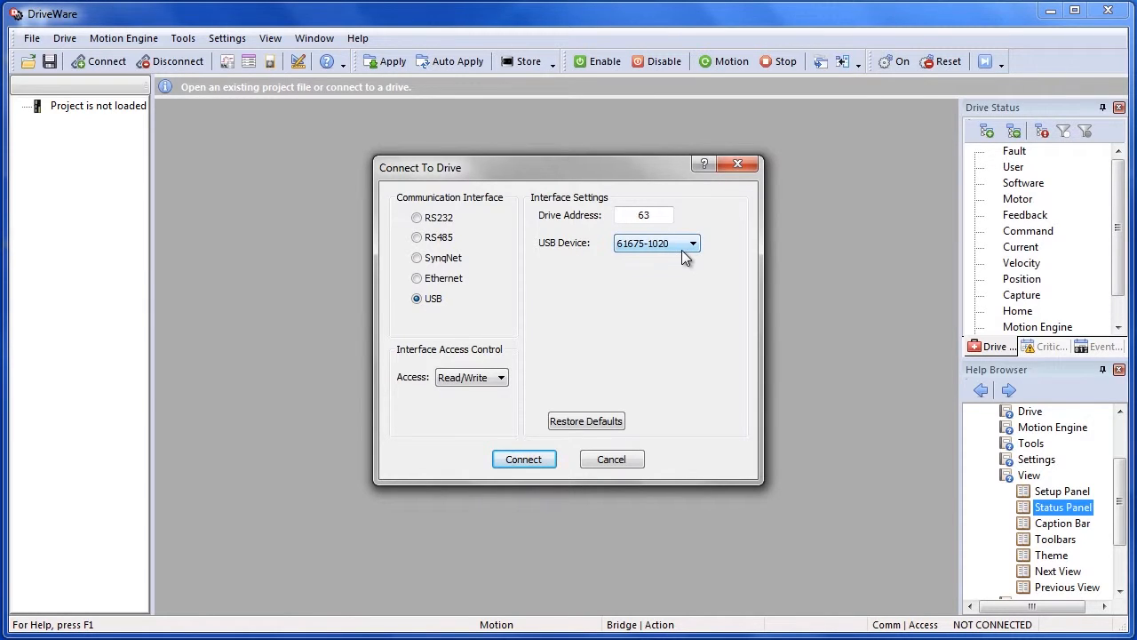
pyautogui.click(524, 459)
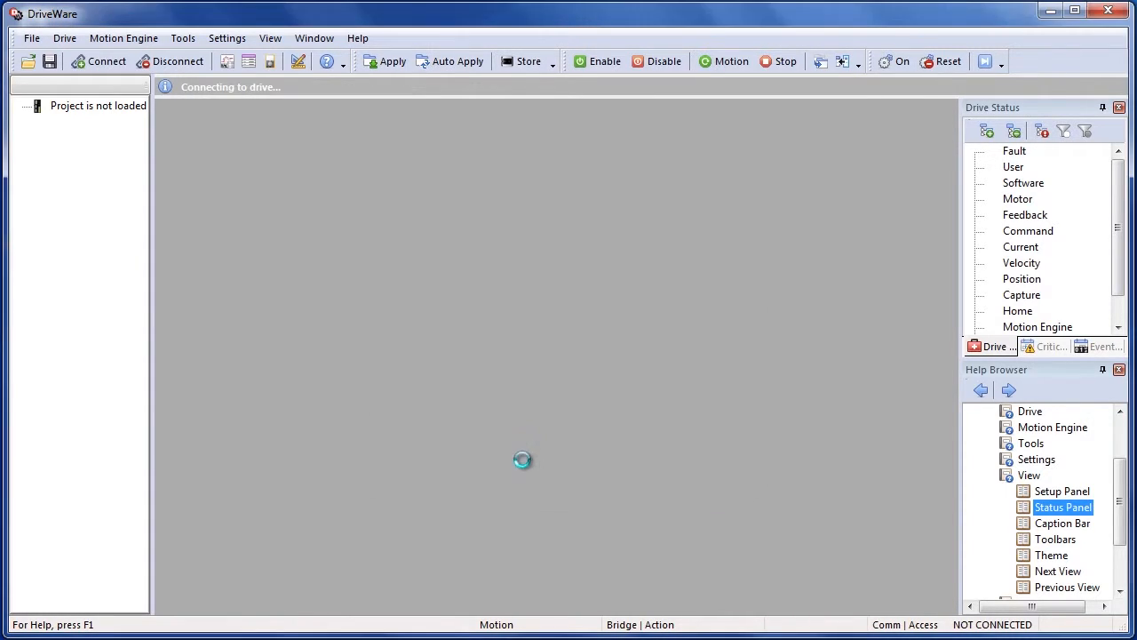
pyautogui.click(99, 61)
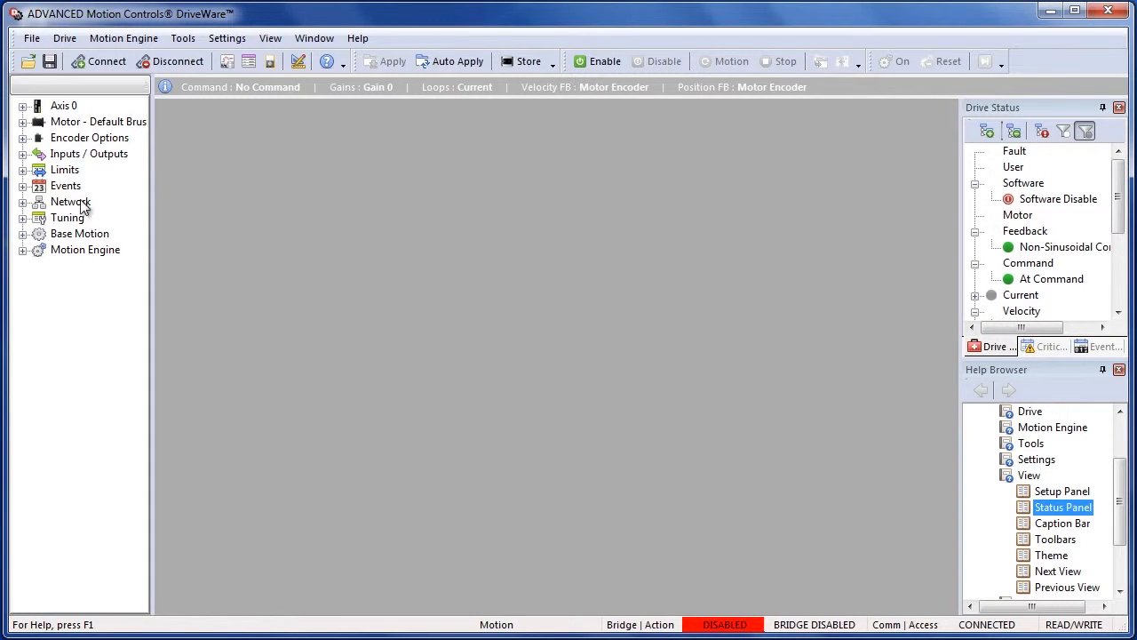
# Step: Expand the Limits and Motor nodes in the drive setup tree
pyautogui.click(23, 170)
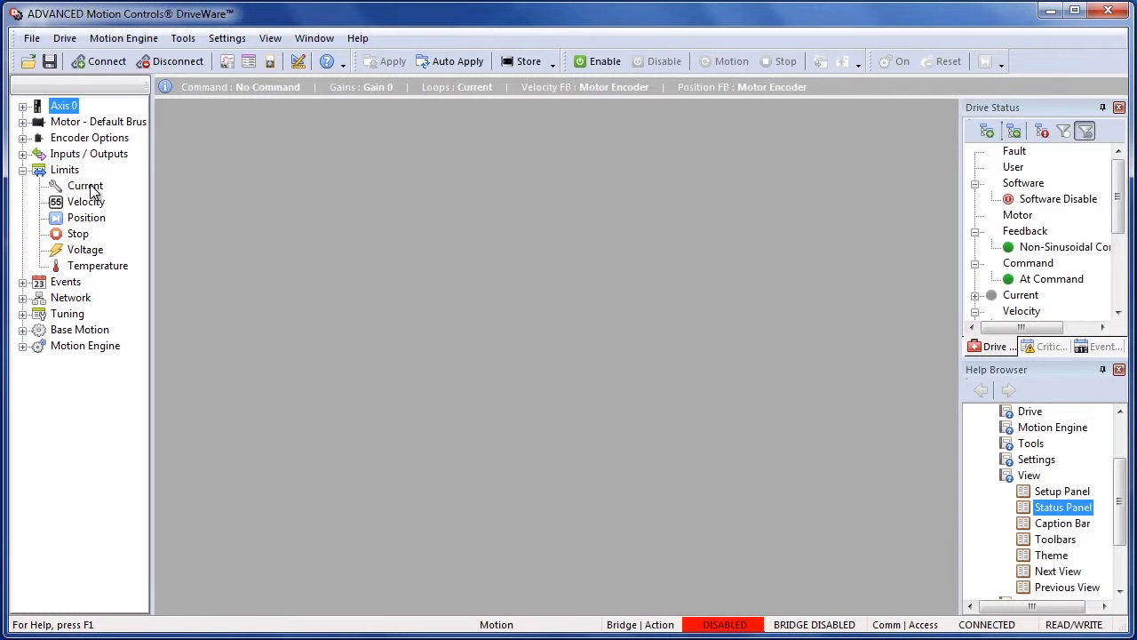
pyautogui.click(84, 185)
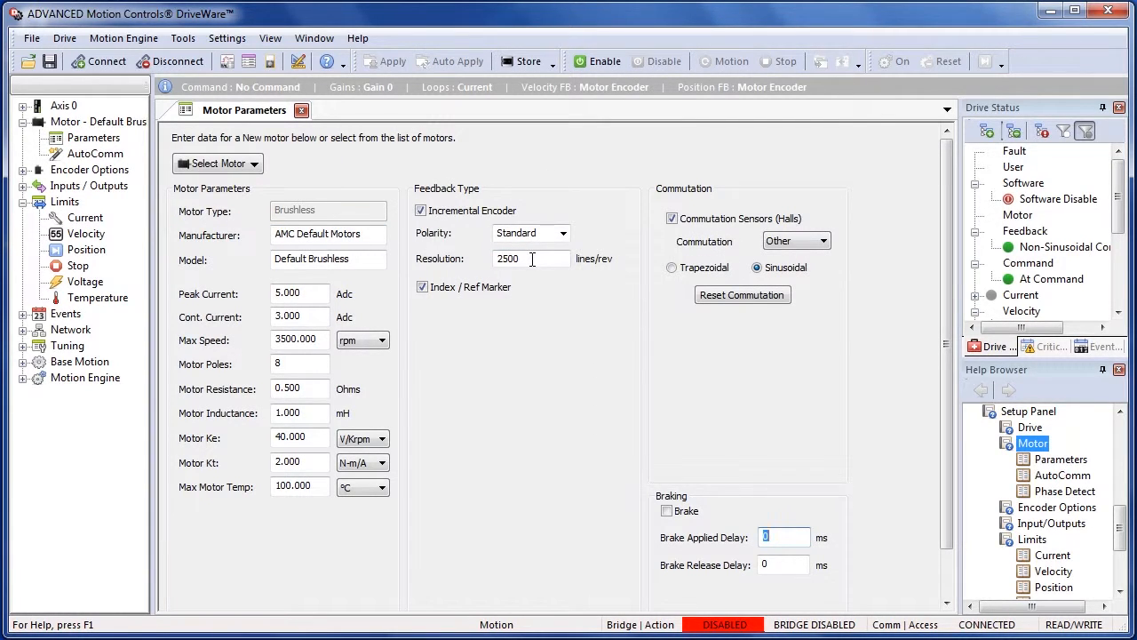
pyautogui.moveTo(693, 246)
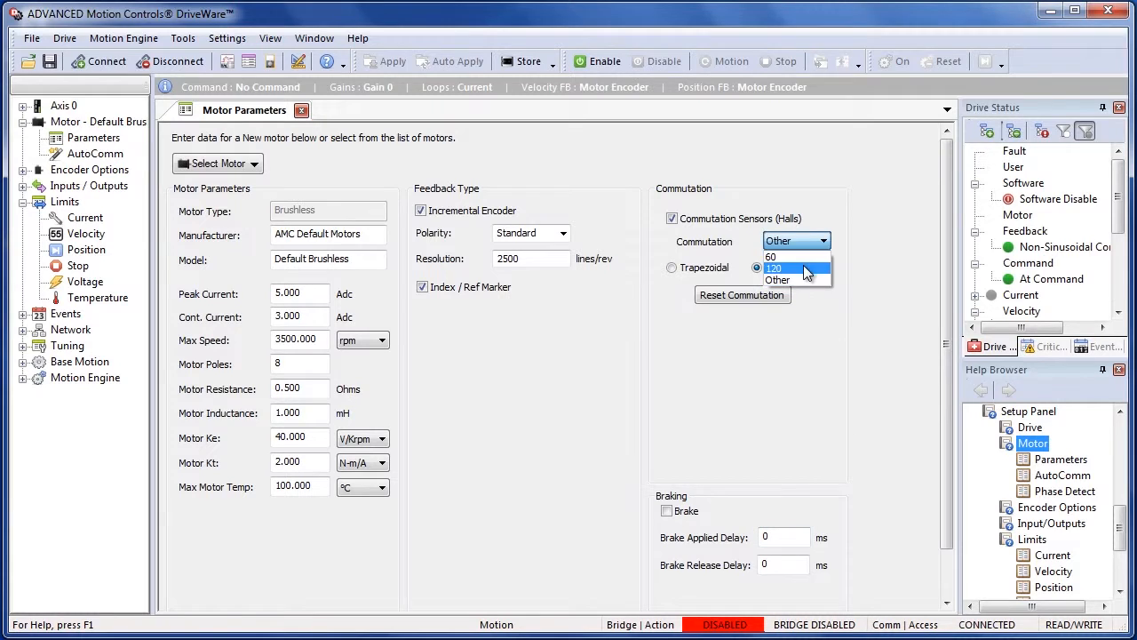
# Step: Choose 120 Hall commutation, apply it, and store to non-volatile memory
pyautogui.click(774, 267)
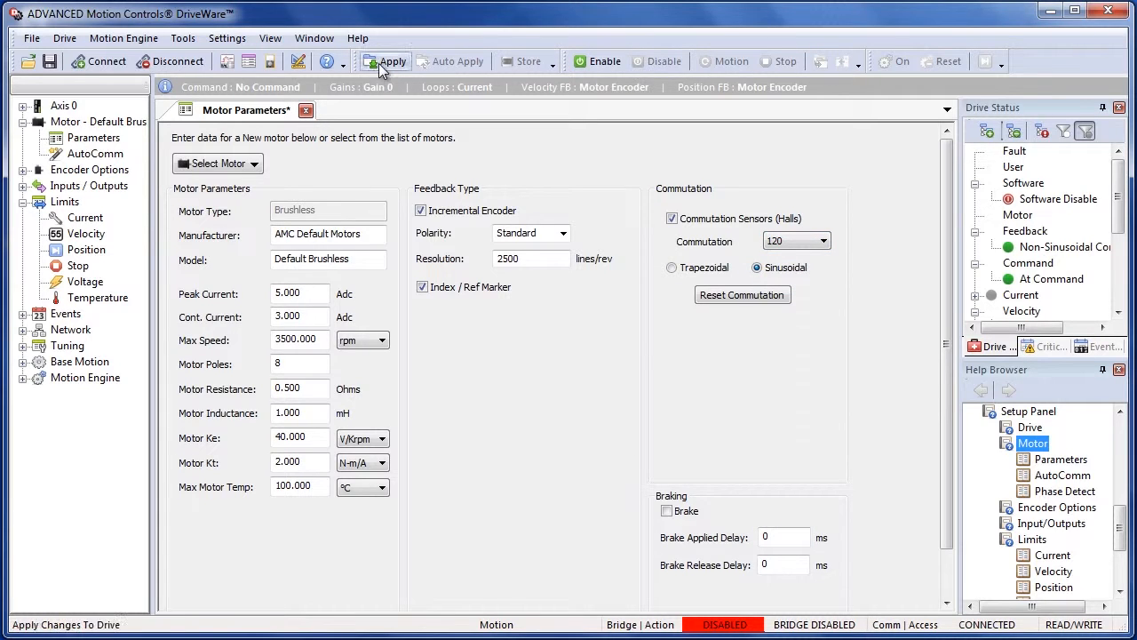
pyautogui.click(385, 61)
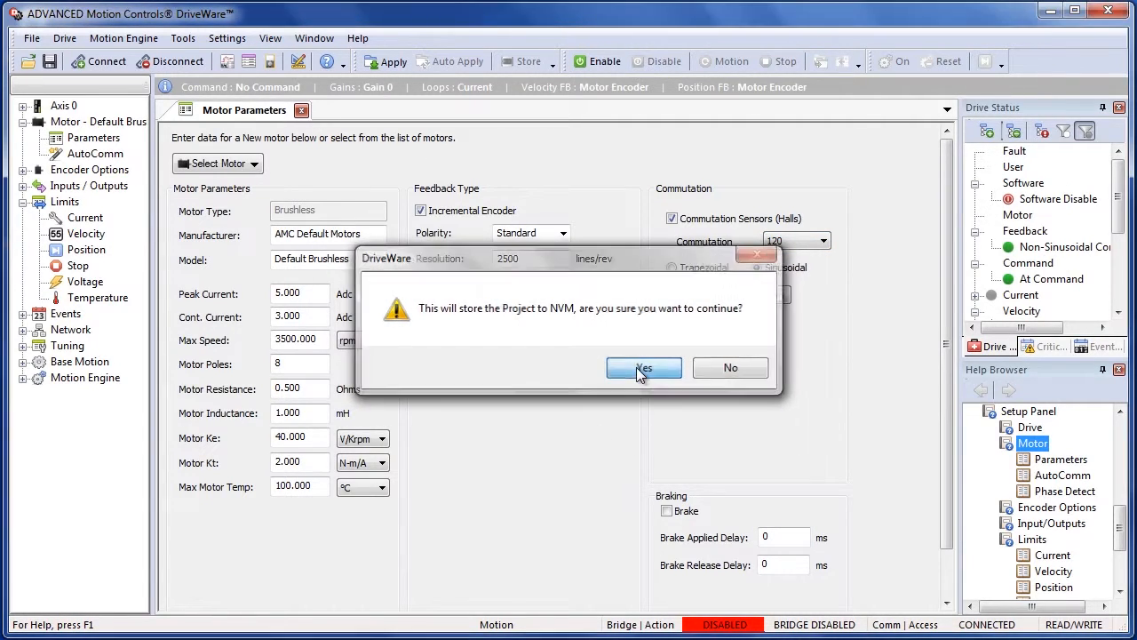
pyautogui.click(643, 368)
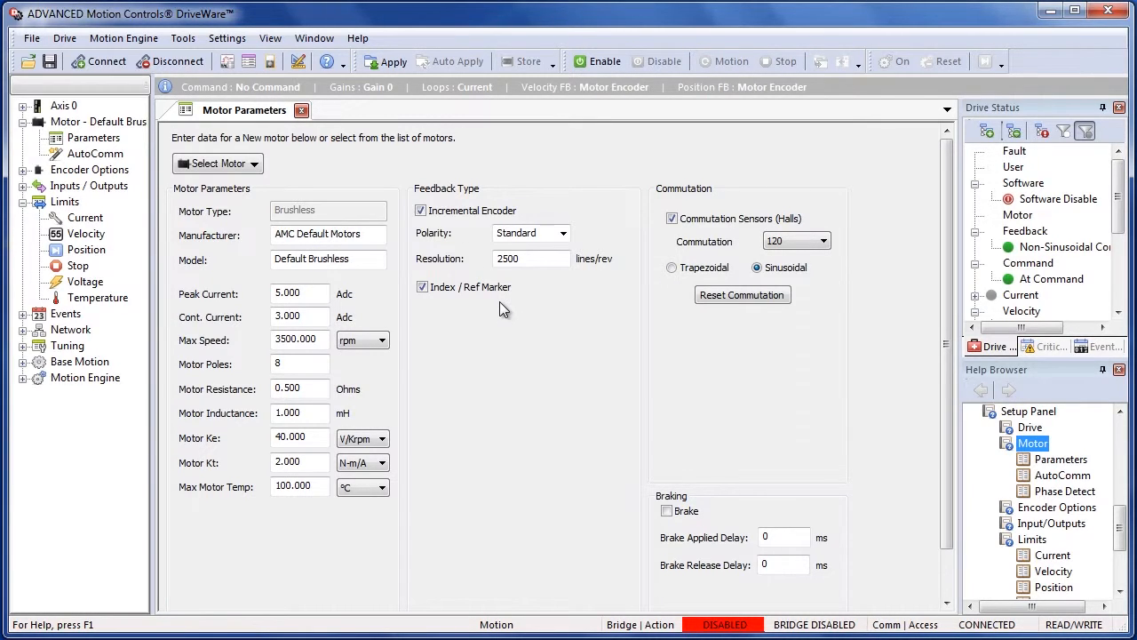
pyautogui.click(522, 62)
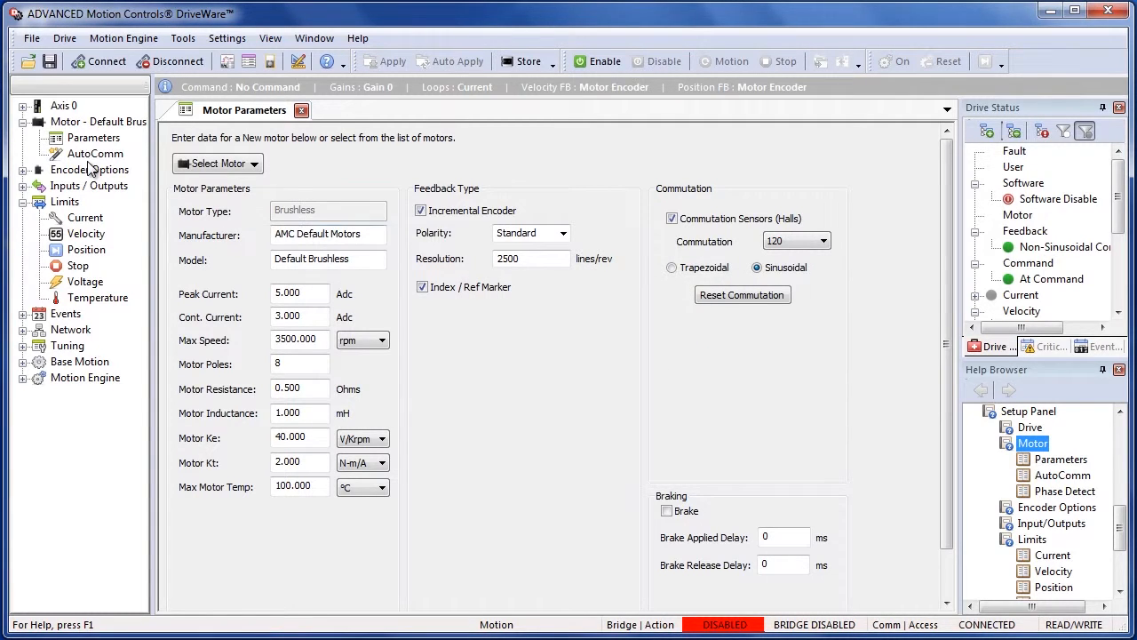
# Step: On the AutoComm page, enable the drive and start AutoCommutation
pyautogui.click(95, 152)
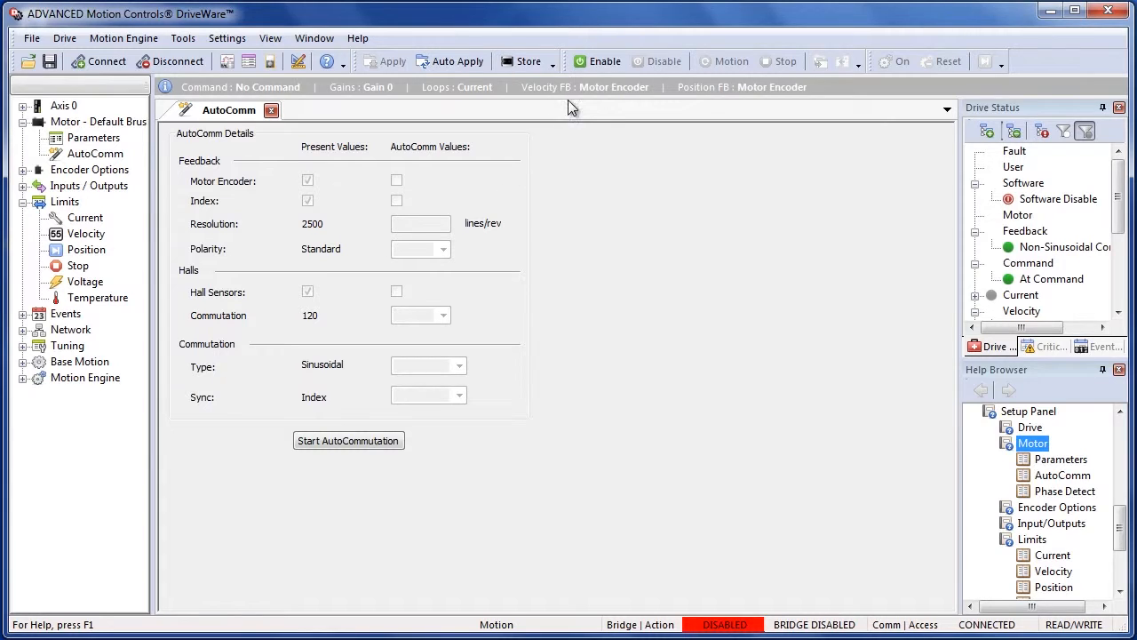
pyautogui.click(597, 60)
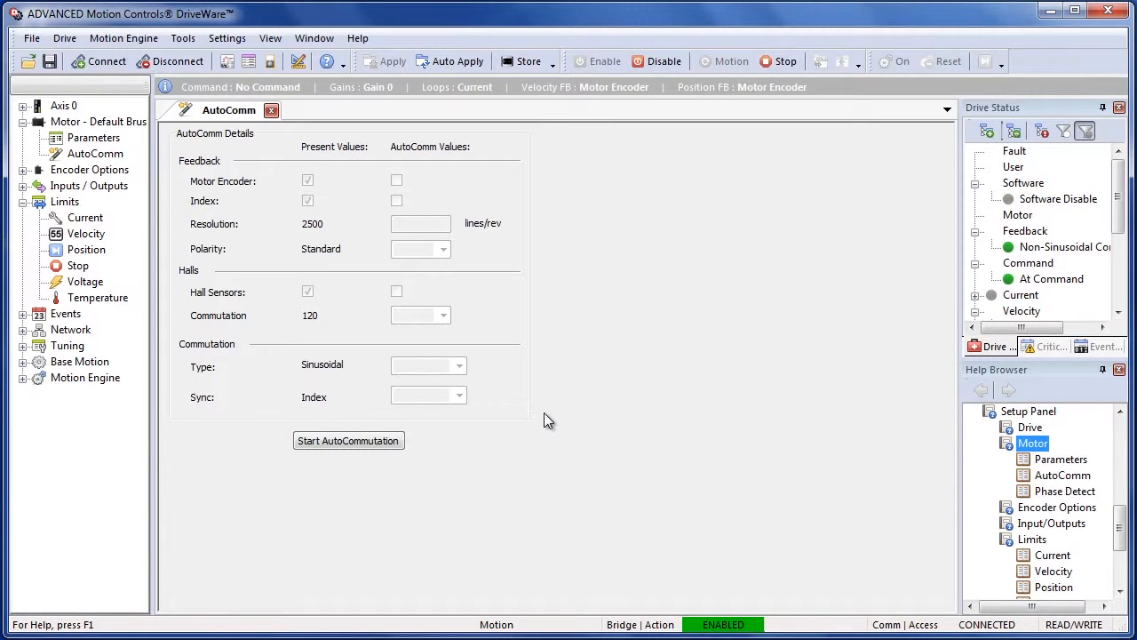
pyautogui.click(348, 441)
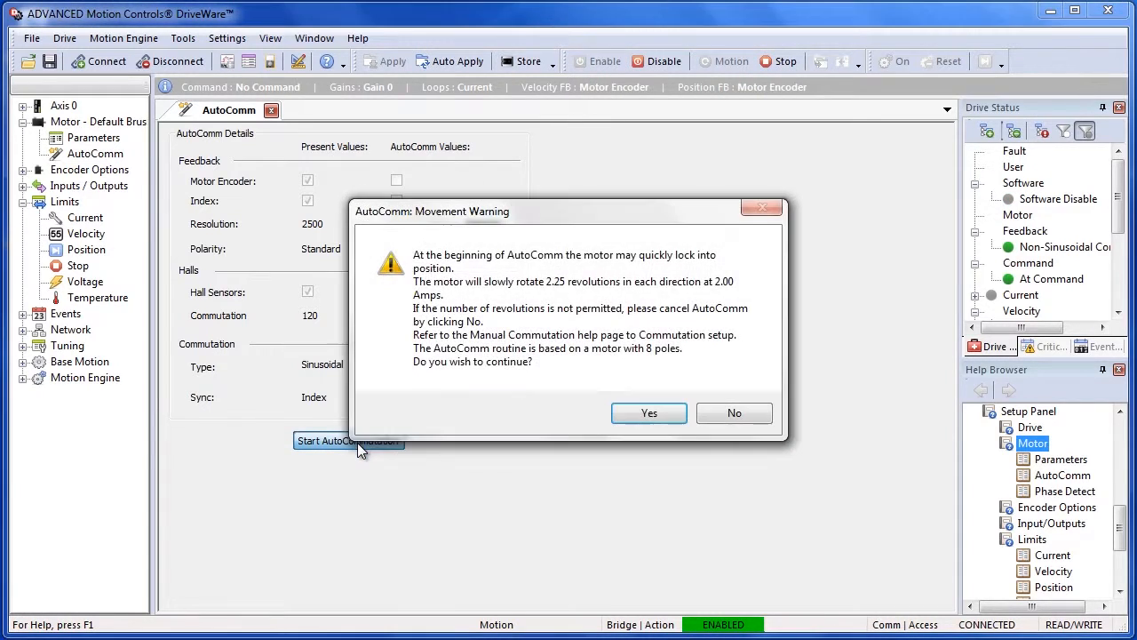
pyautogui.moveTo(473, 299)
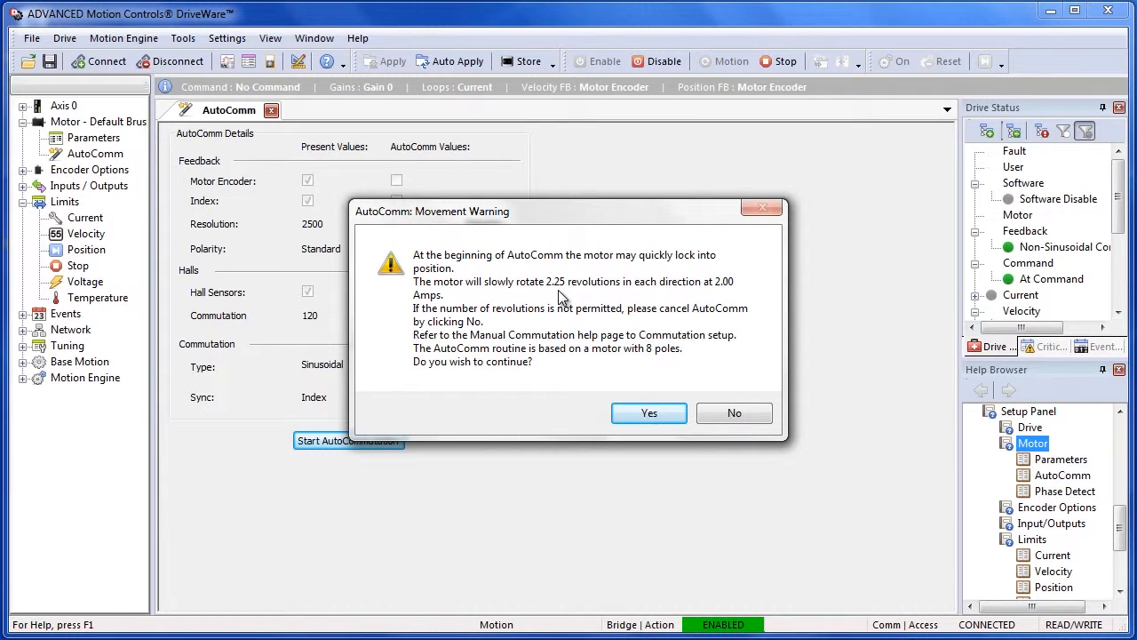
pyautogui.moveTo(753, 307)
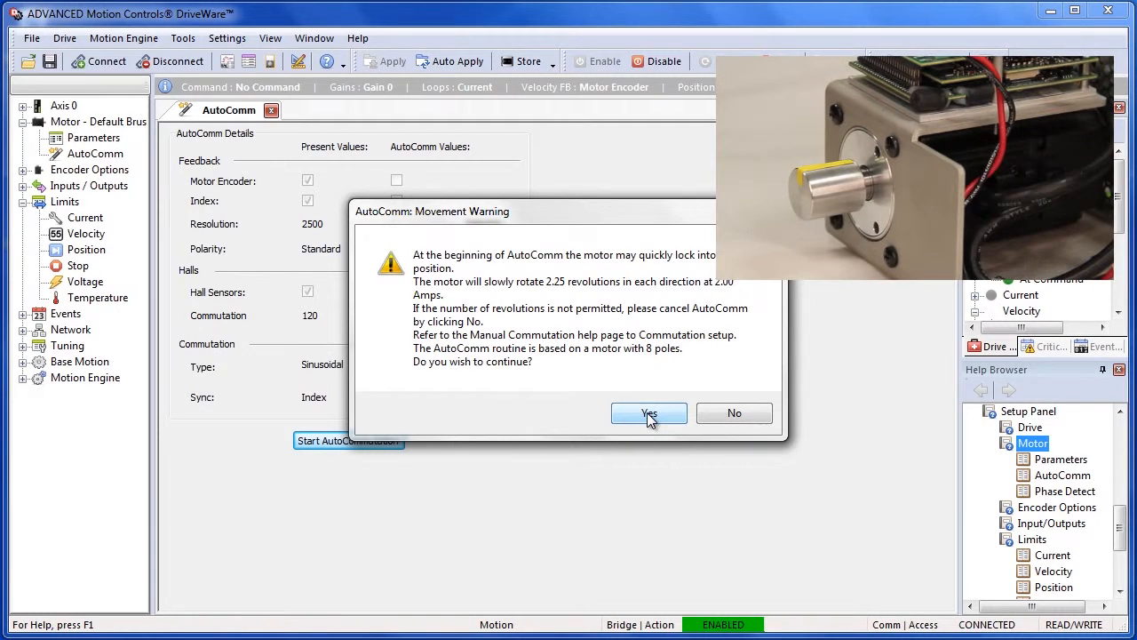
# Step: Accept the movement warning and confirm the motor is at rest to run AutoComm
pyautogui.click(649, 412)
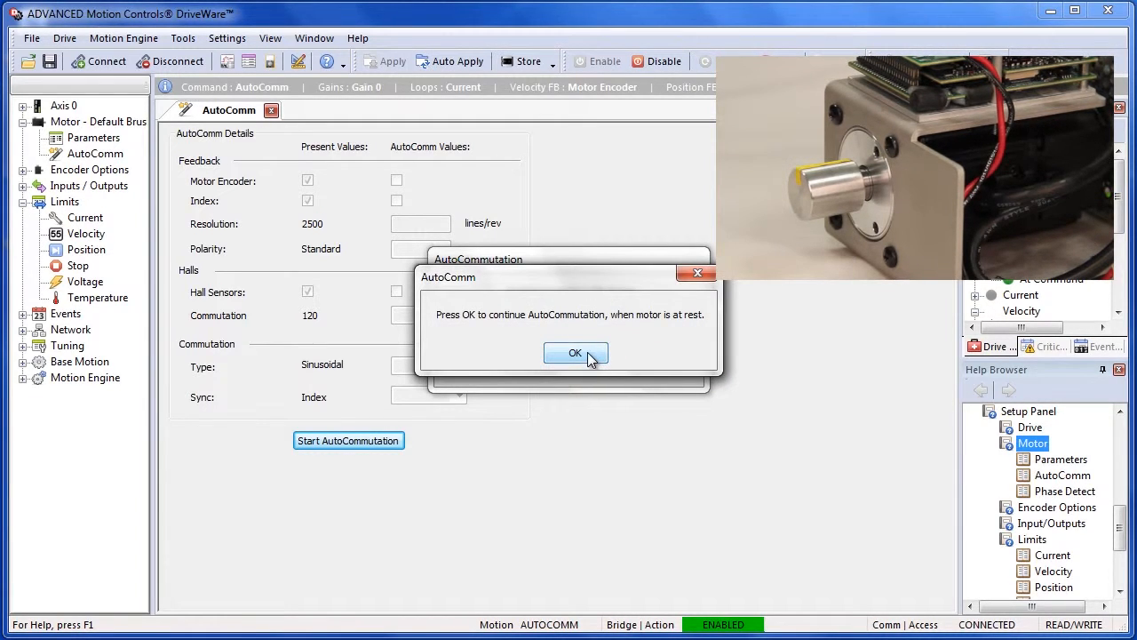
pyautogui.click(575, 353)
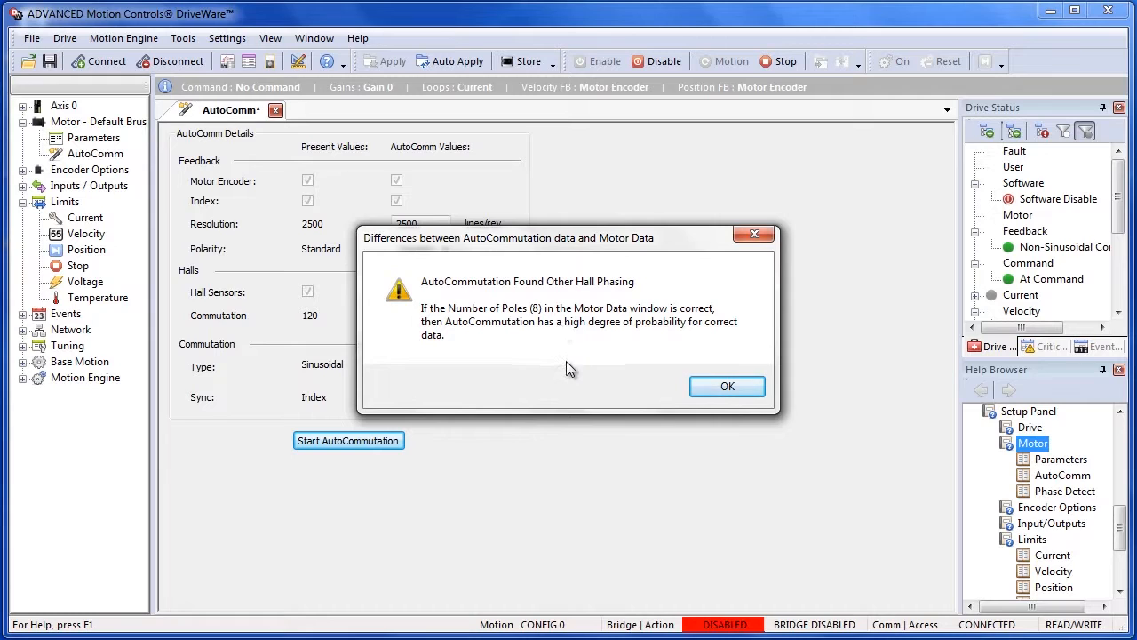
pyautogui.moveTo(604, 298)
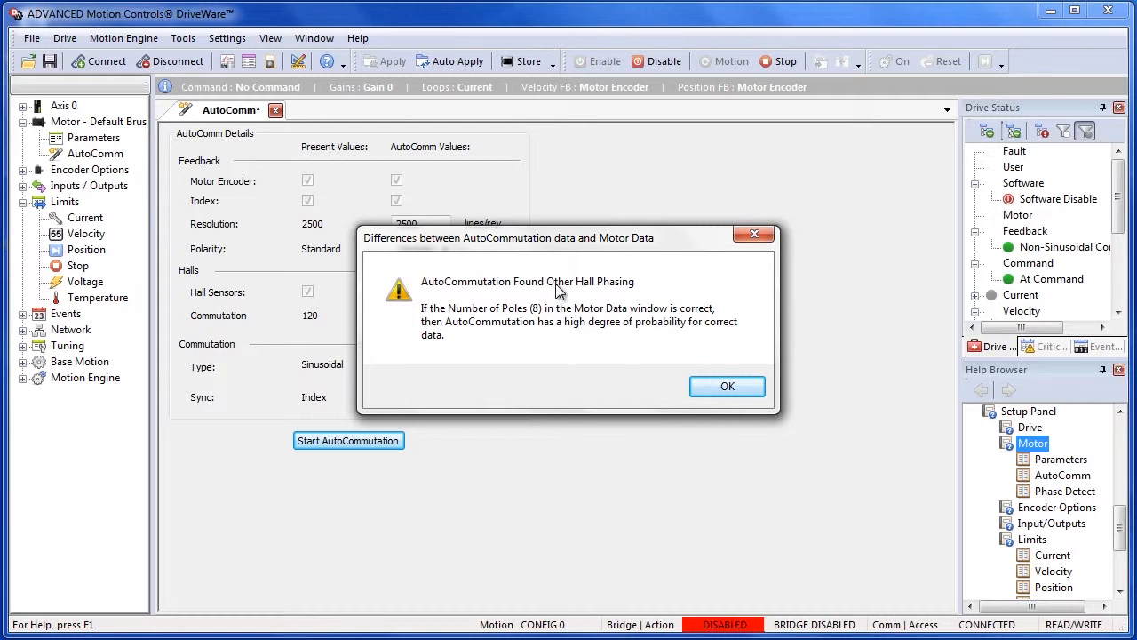
pyautogui.moveTo(693, 356)
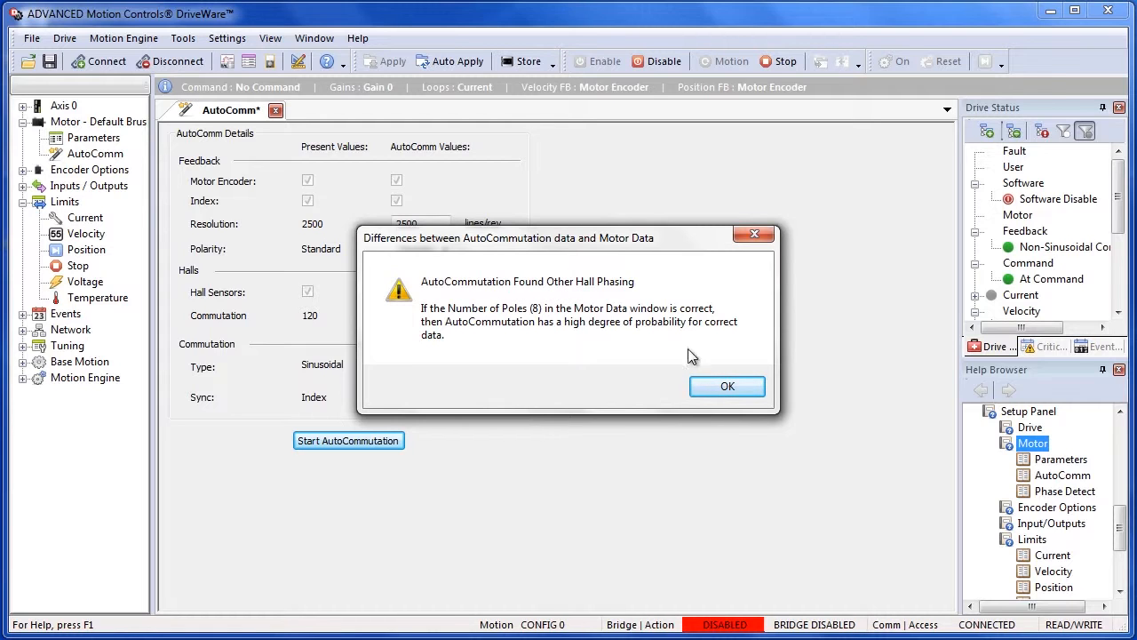
# Step: Dismiss the findings, apply the Other Hall commutation, and close AutoComm
pyautogui.click(727, 386)
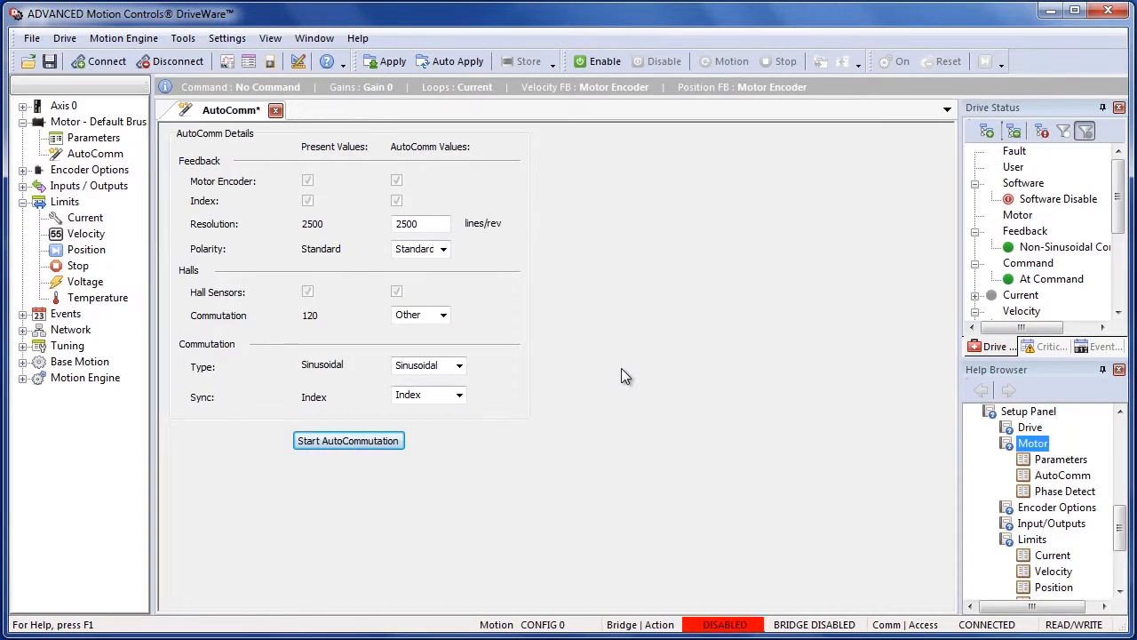
pyautogui.moveTo(487, 319)
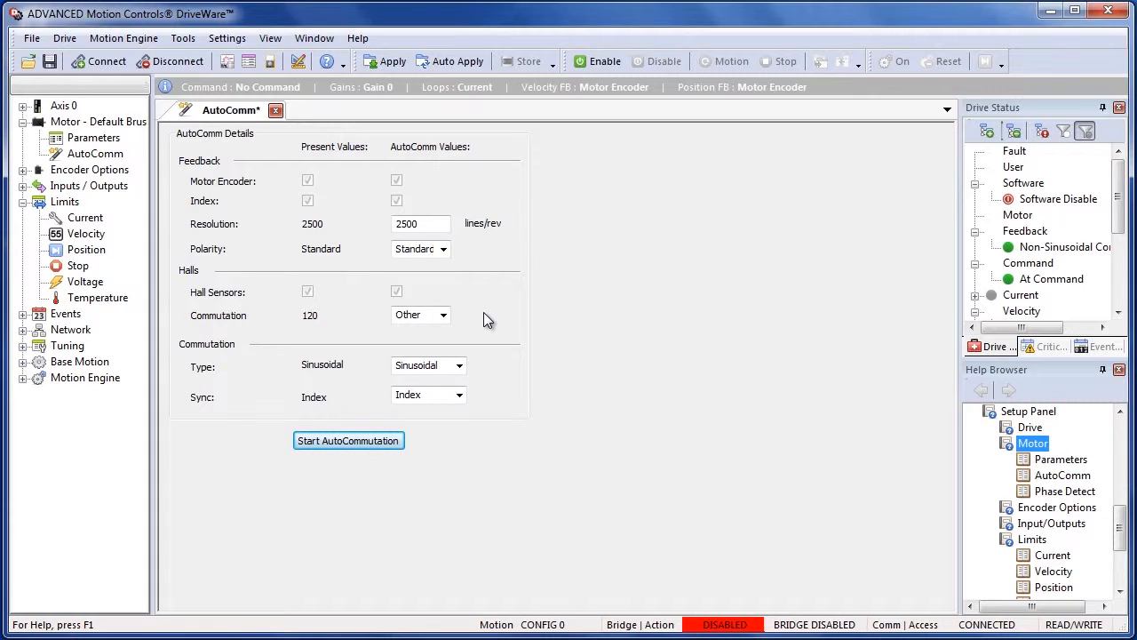
pyautogui.moveTo(384, 61)
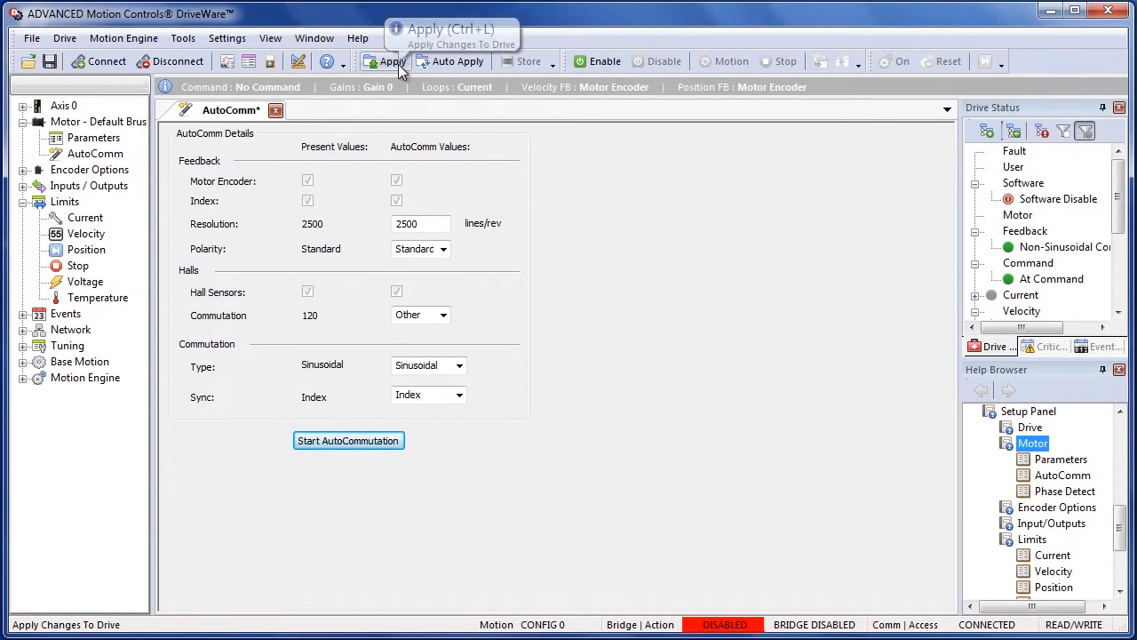
pyautogui.moveTo(577, 335)
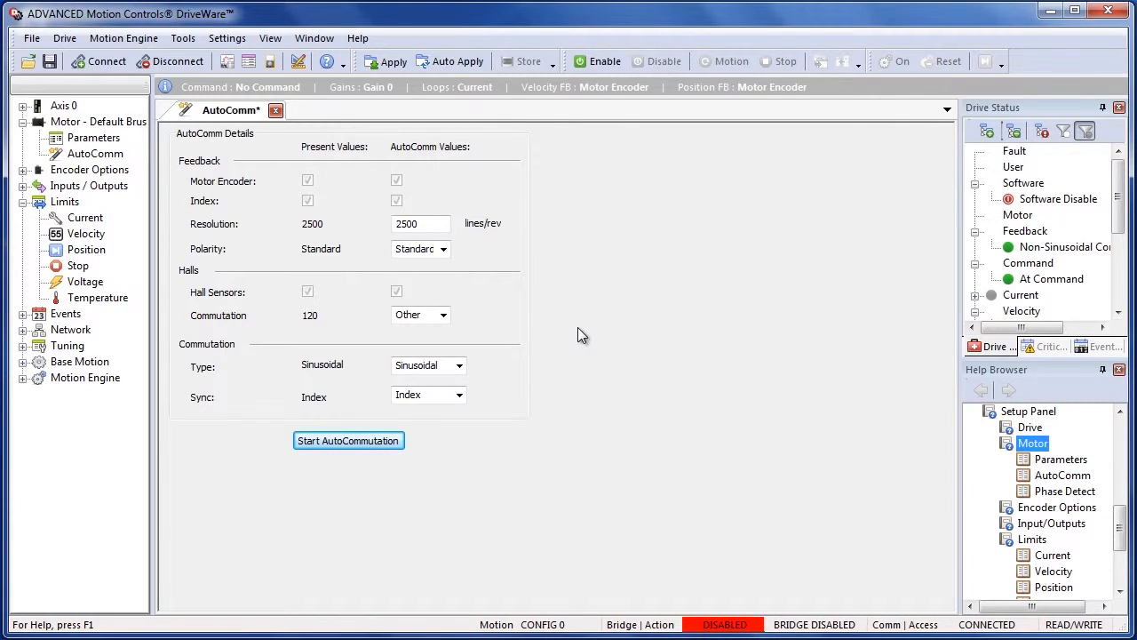
pyautogui.click(521, 61)
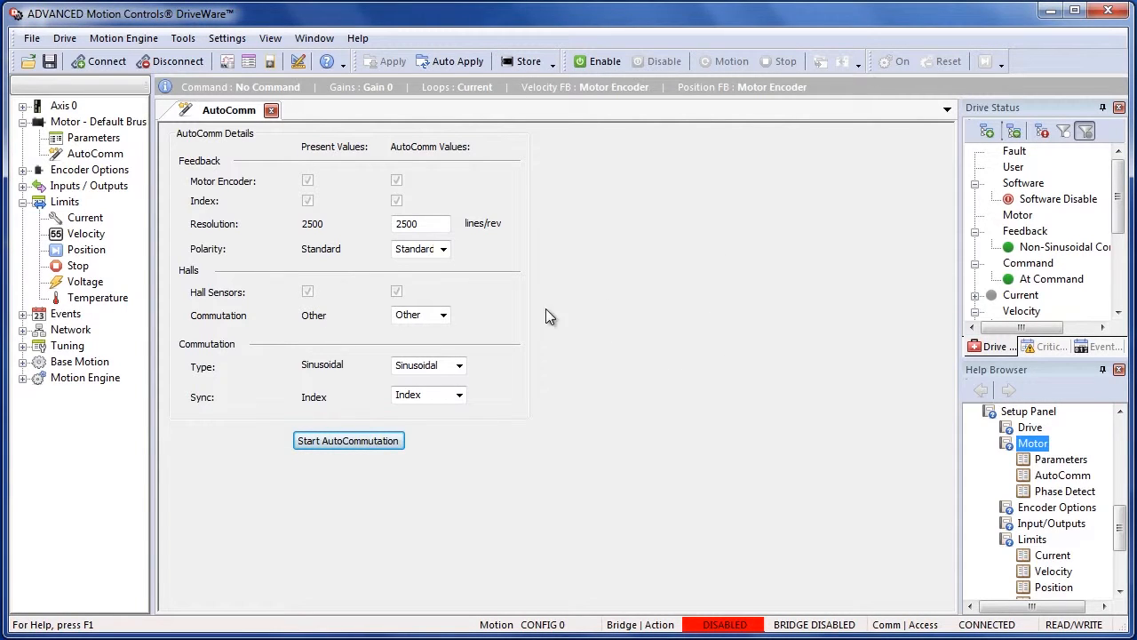
pyautogui.click(272, 109)
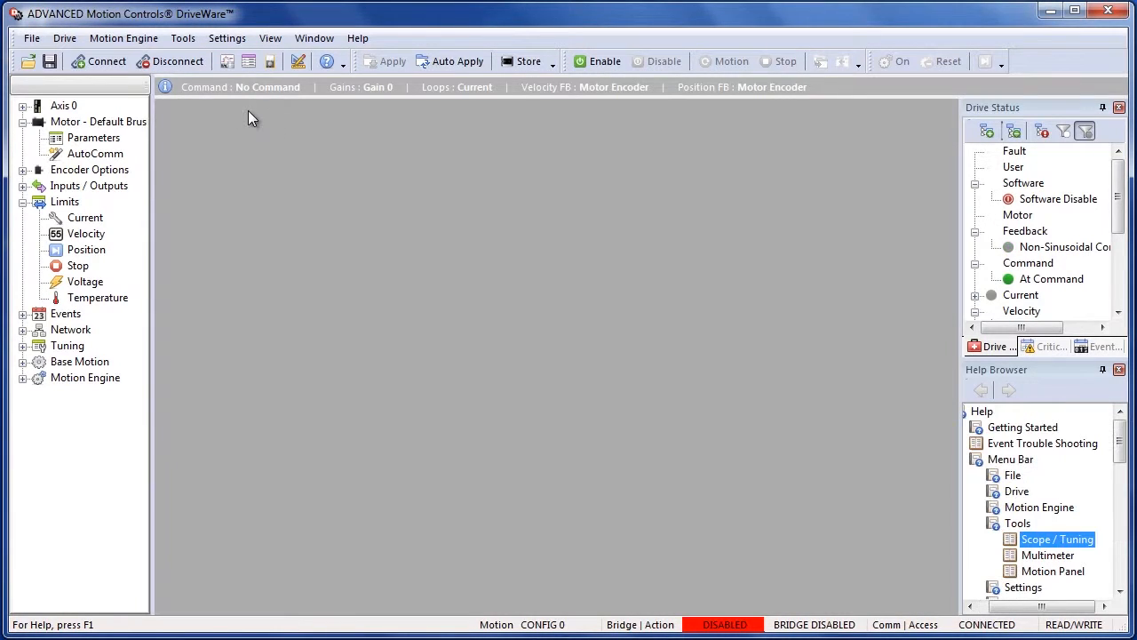